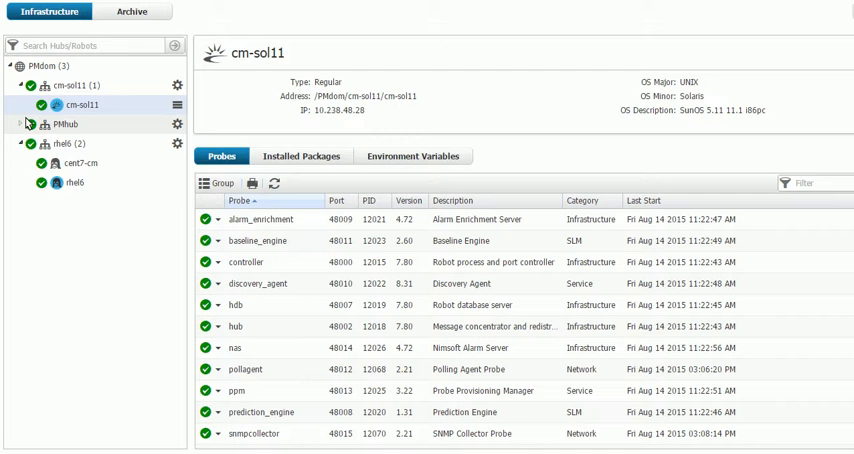
Step: Launch Infrastructure Manager from Admin Console to reach the cm-sol11 robot's probes
left_click(20, 124)
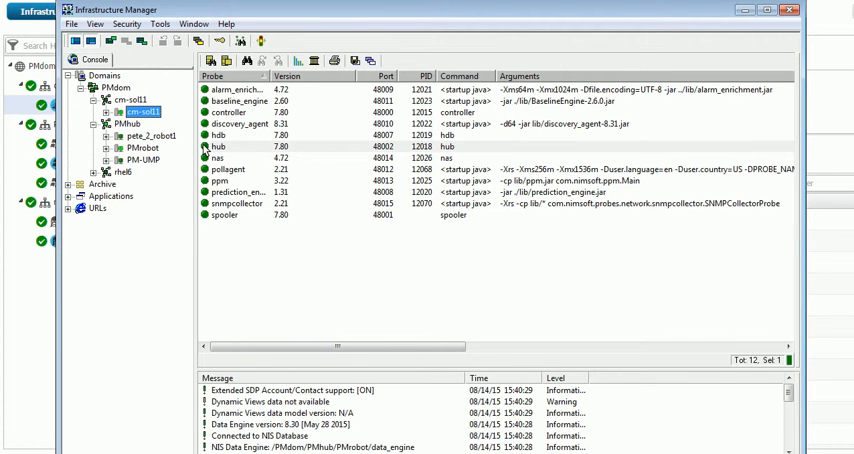
Step: View the cm-sol11 hub's Name Services, confirming PMhub as a static hub at 10.238.2.96
left_click(224, 146)
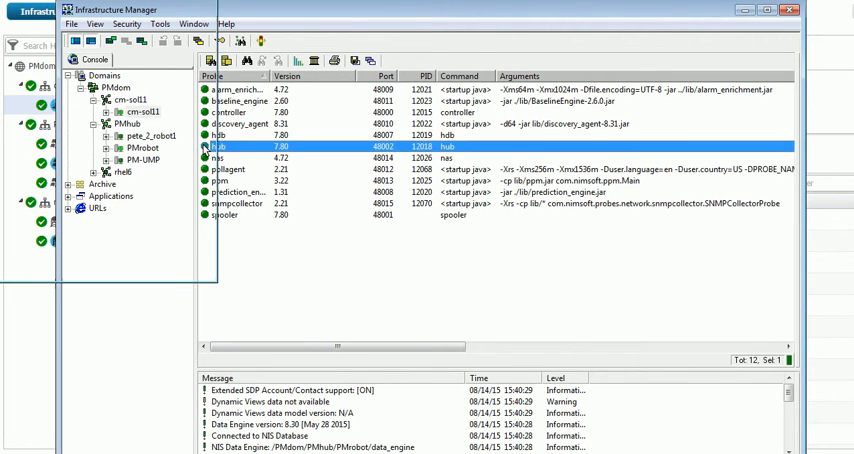
double_click(220, 146)
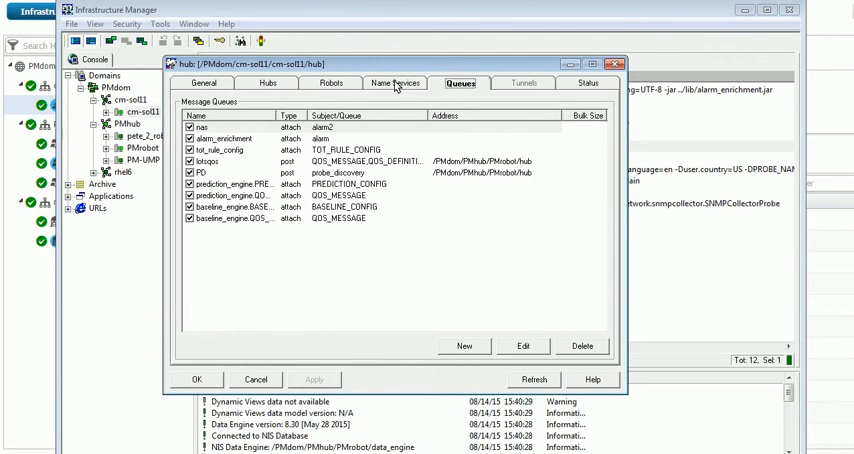
left_click(396, 83)
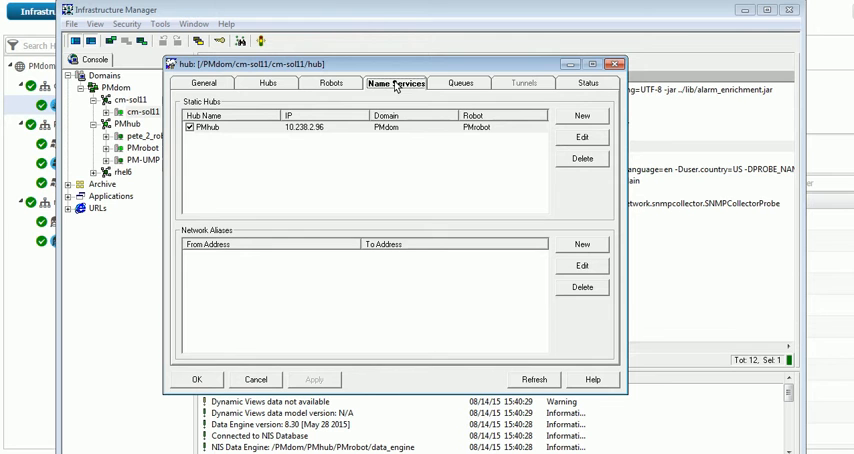
mouse_move(218, 127)
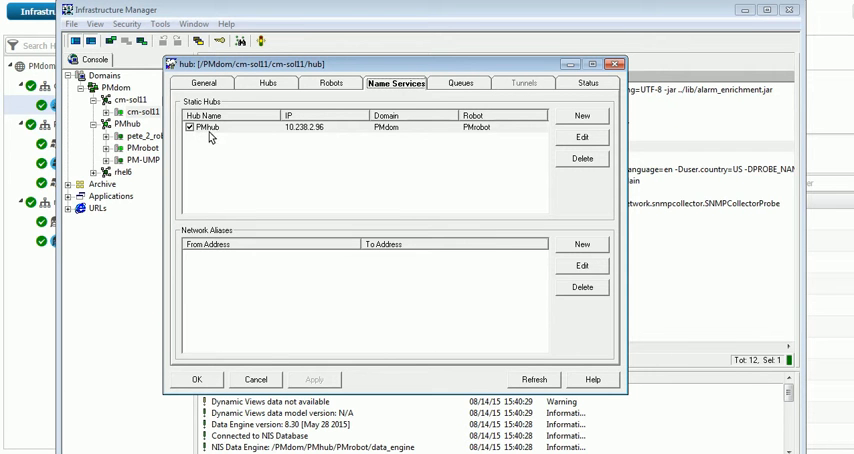
mouse_move(231, 137)
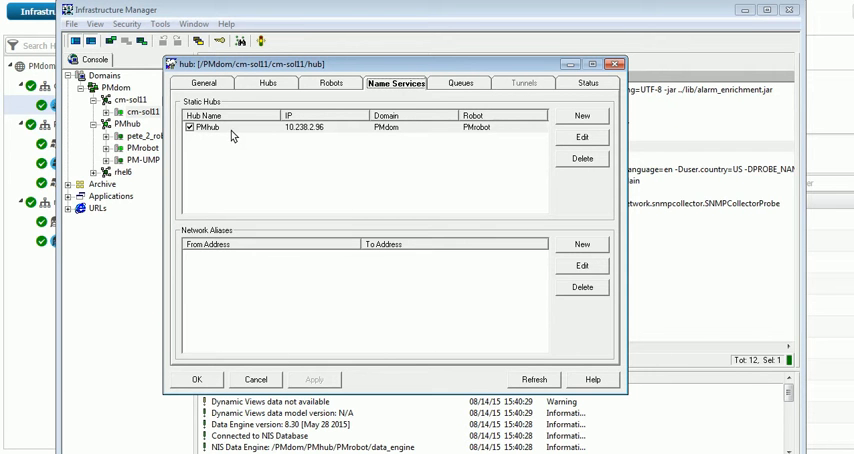
mouse_move(476, 140)
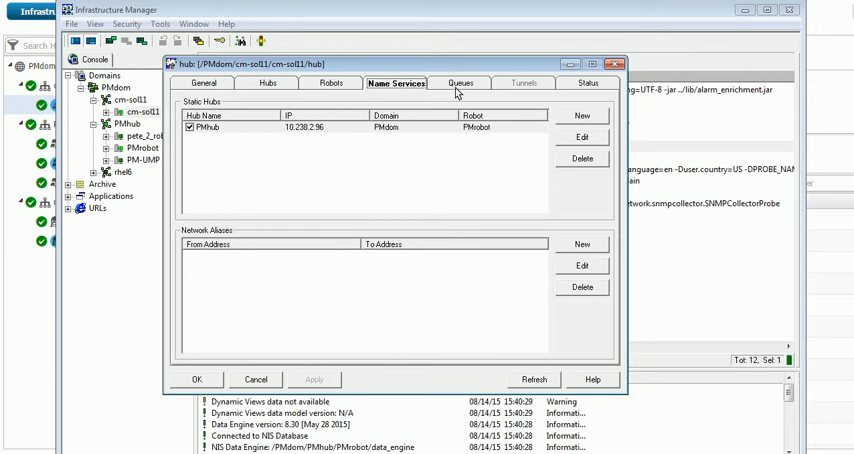
mouse_move(456, 91)
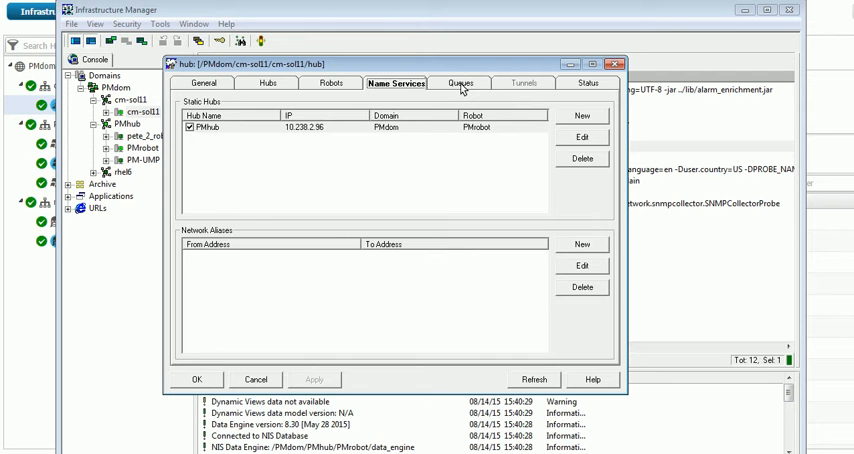
Step: Review the hub's queues, checking the nas alarm2 and lotsqos post queues to PMhub
left_click(460, 83)
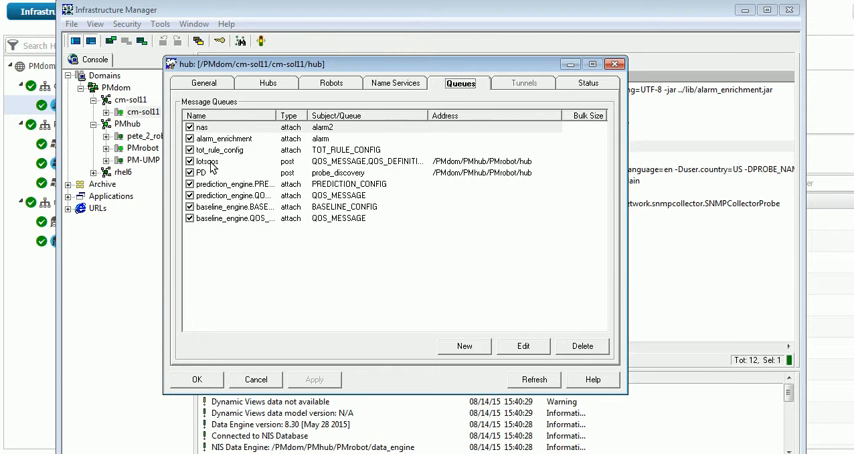
left_click(200, 127)
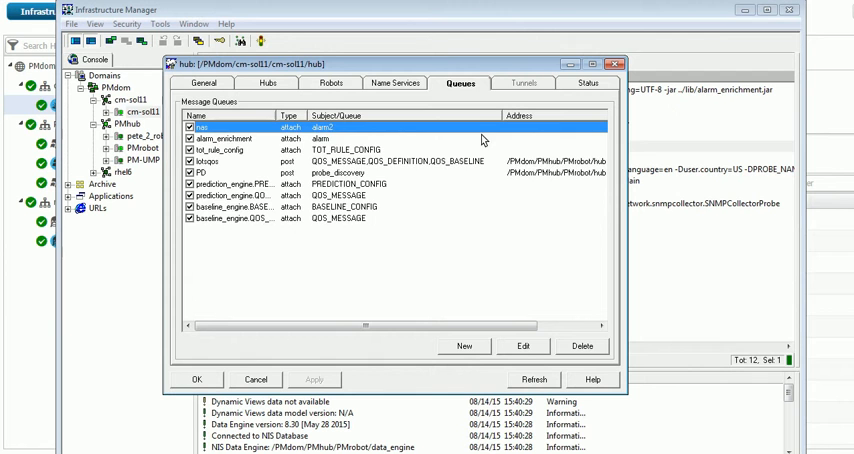
left_click(300, 160)
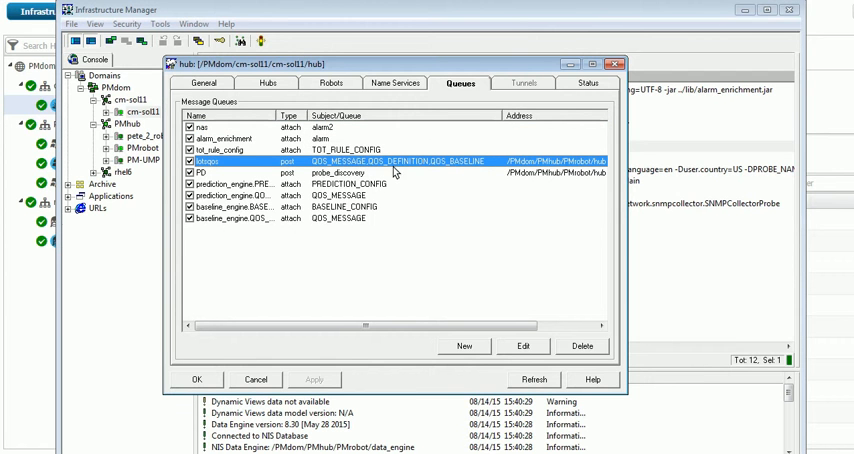
mouse_move(476, 168)
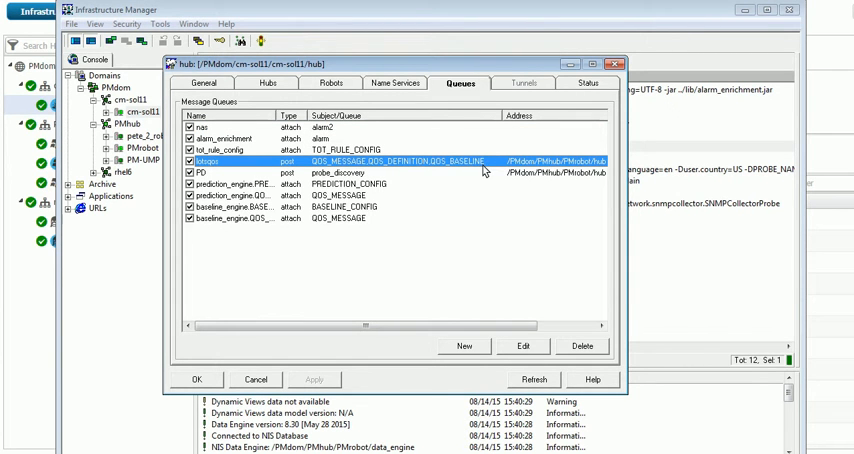
mouse_move(502, 122)
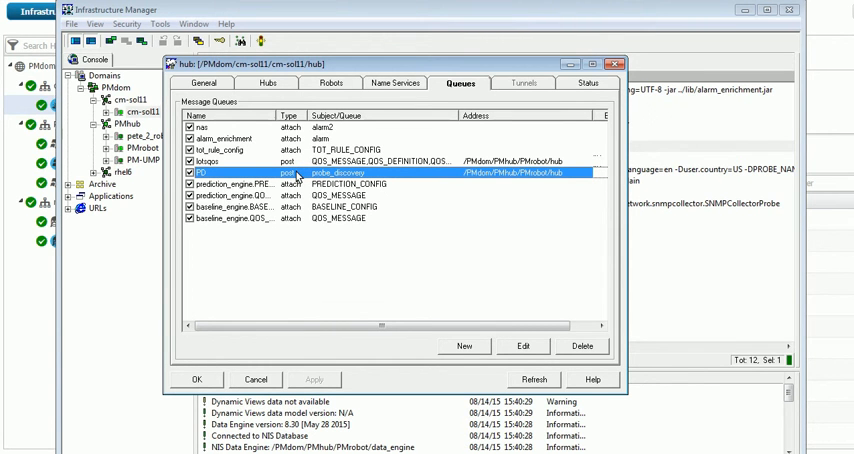
mouse_move(518, 177)
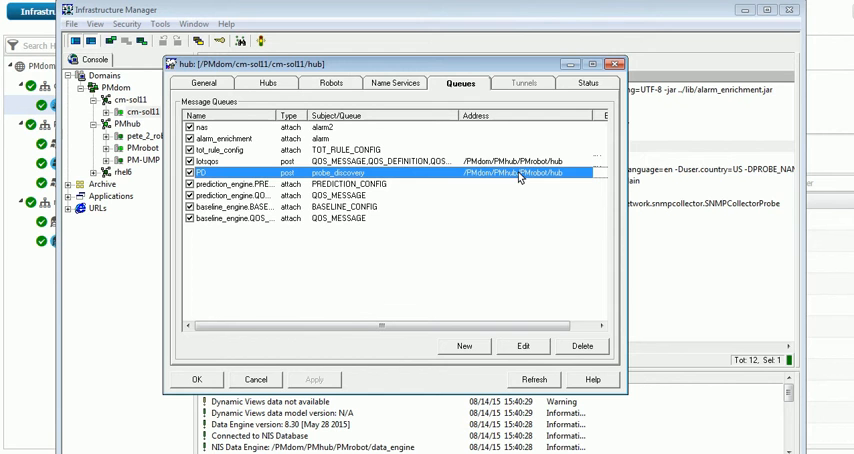
mouse_move(519, 177)
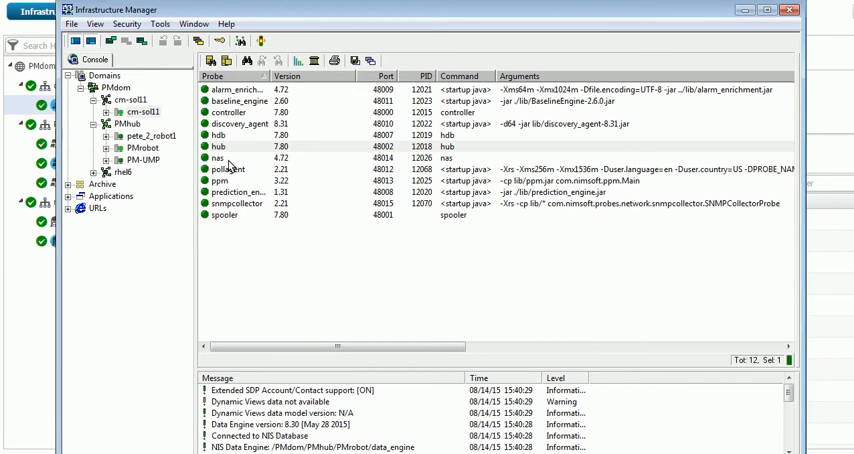
Step: View the nas probe's Forwarding & Replication settings showing the bidirectional PMhub entry
left_click(225, 158)
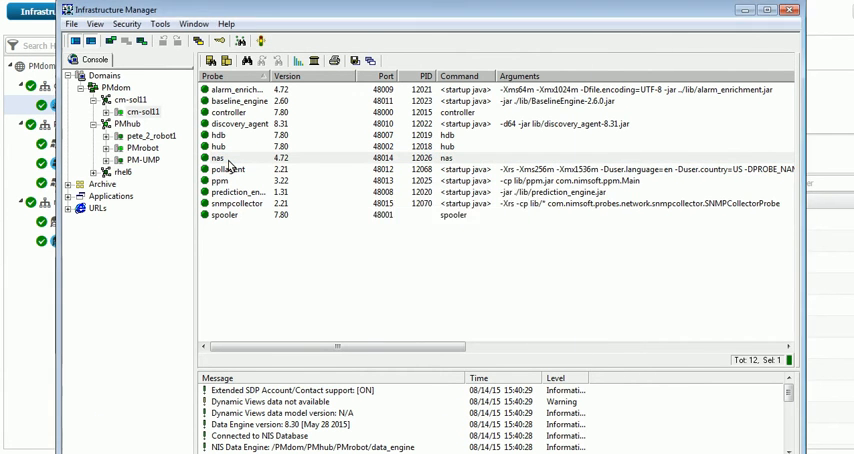
double_click(223, 165)
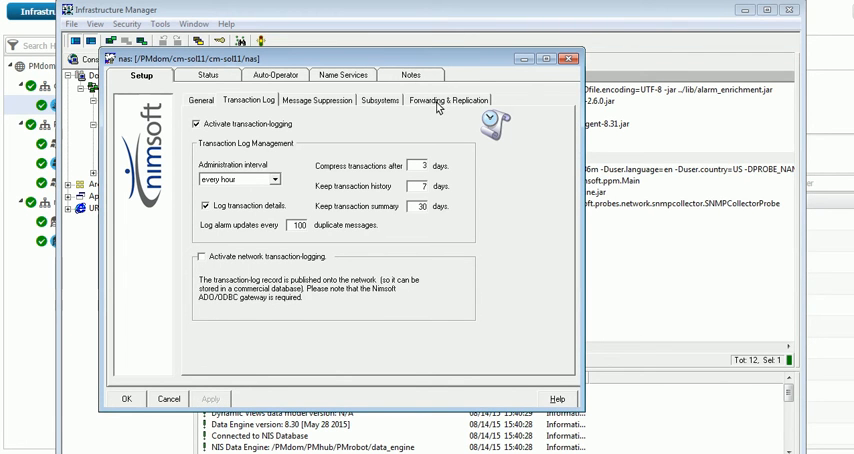
left_click(455, 99)
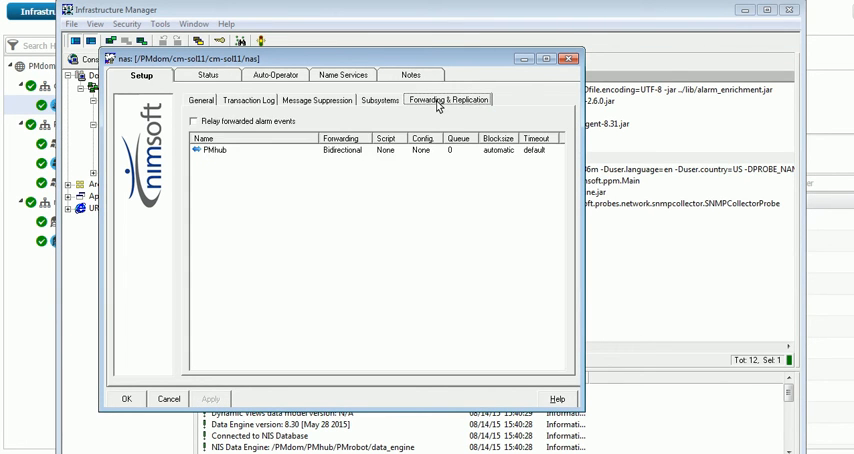
left_click(220, 157)
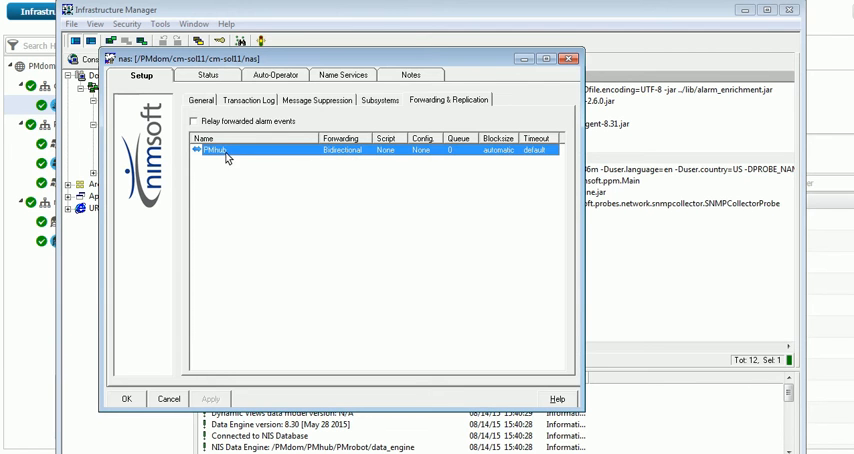
Step: Start a new replication destination from the context menu, then cancel it unsaved
right_click(227, 158)
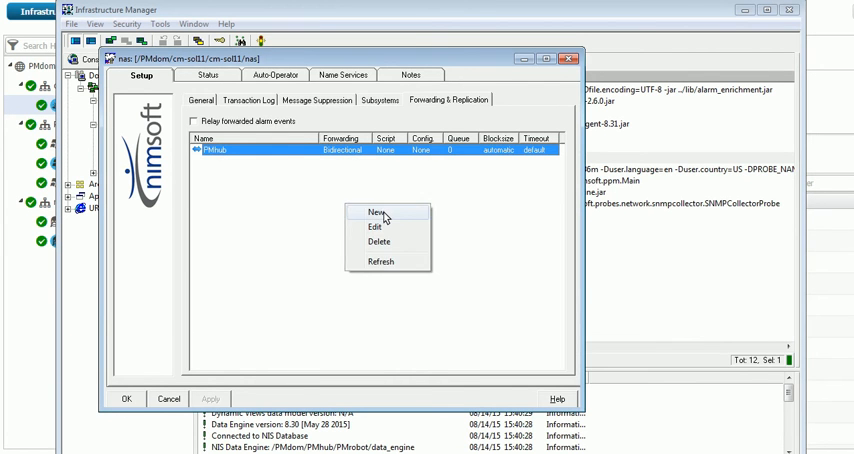
left_click(372, 212)
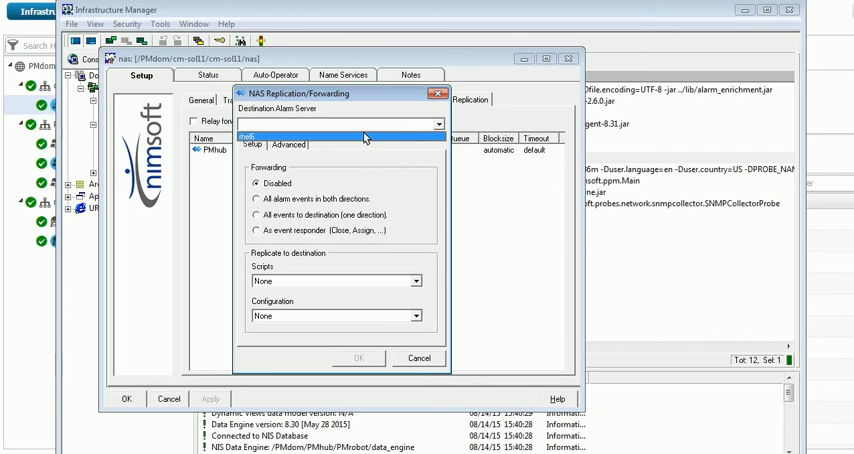
mouse_move(277, 212)
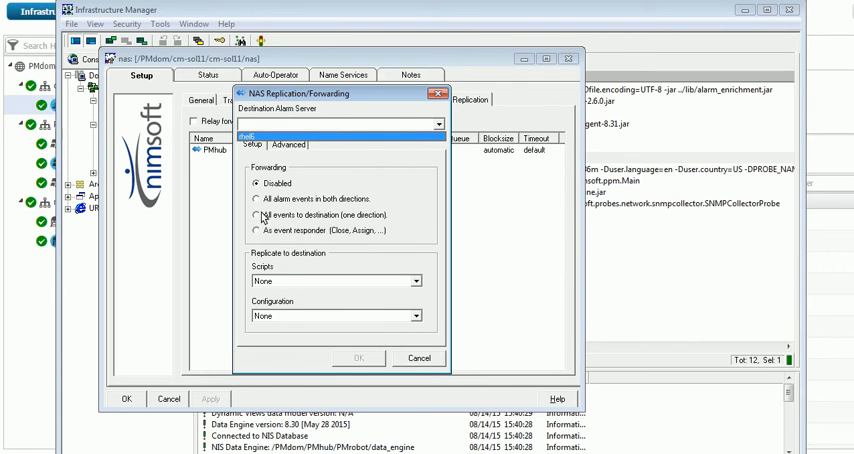
left_click(261, 198)
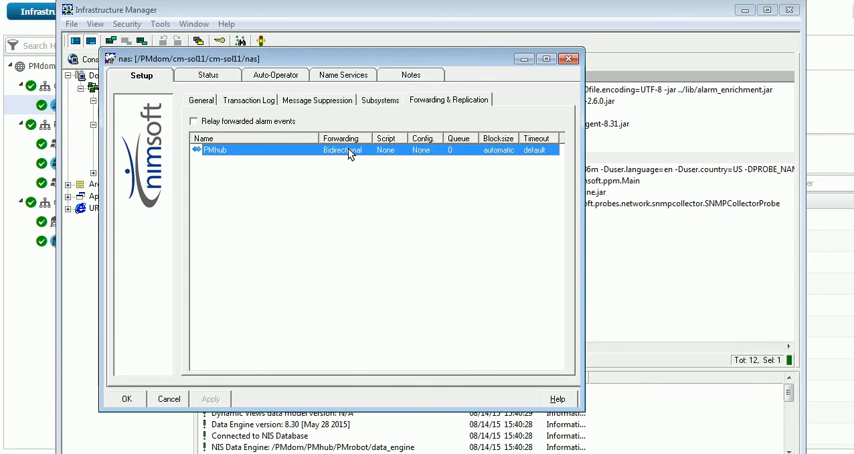
mouse_move(253, 160)
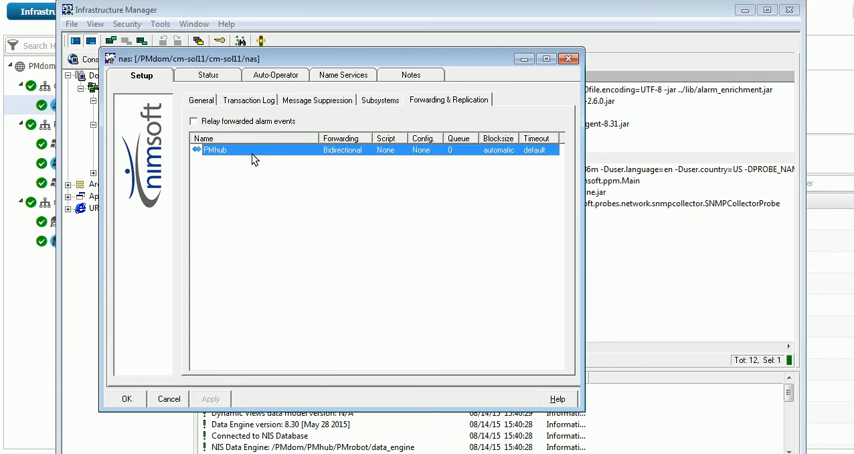